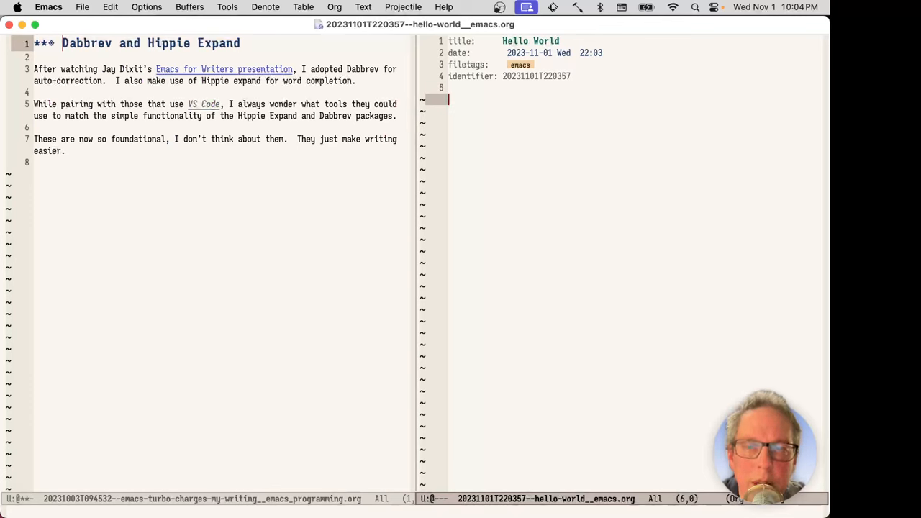
Write "The foundational." with the long word completed via hippie-expand from the other note.
type("T")
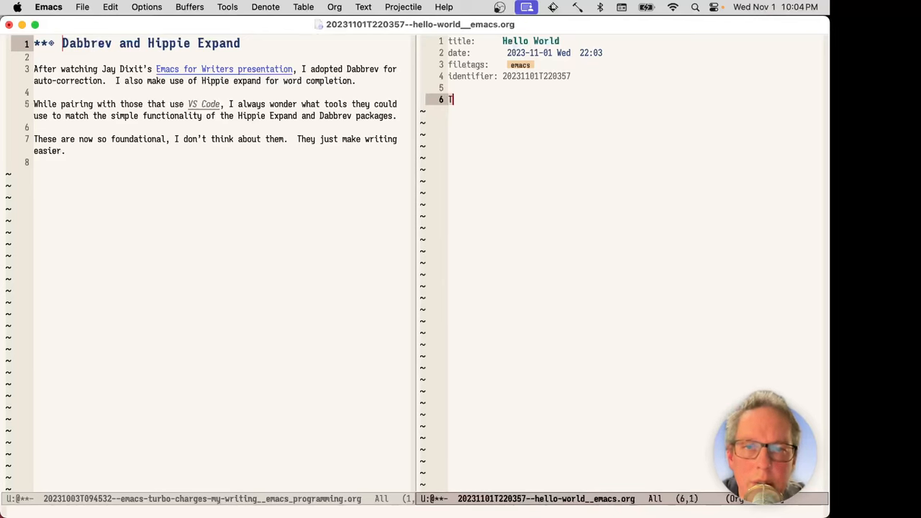
type("he")
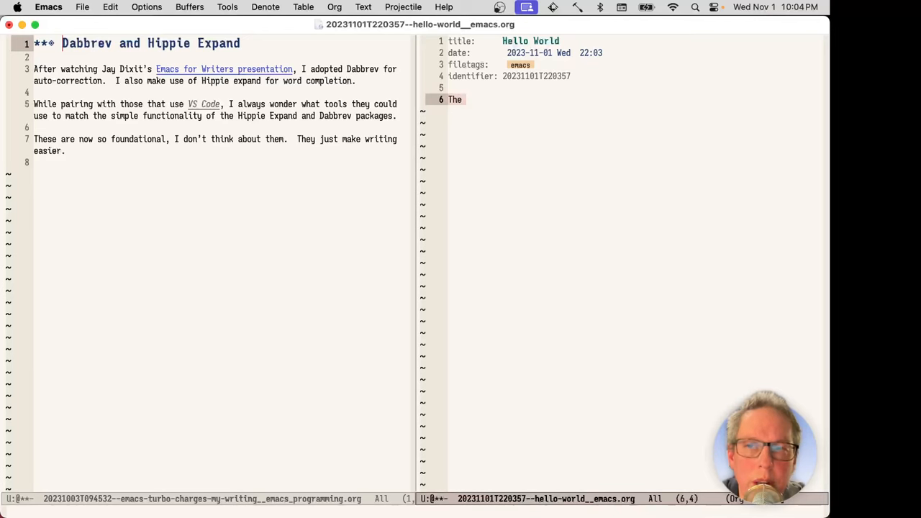
key("M-/")
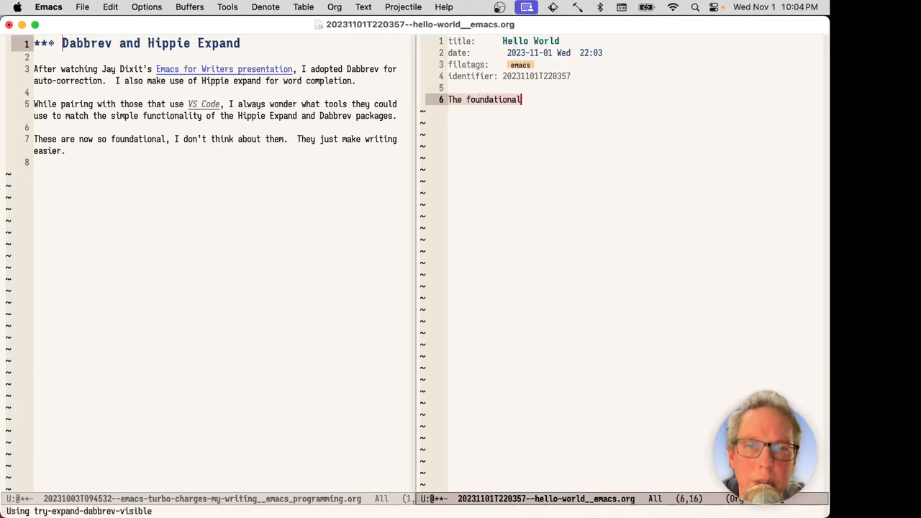
type(".")
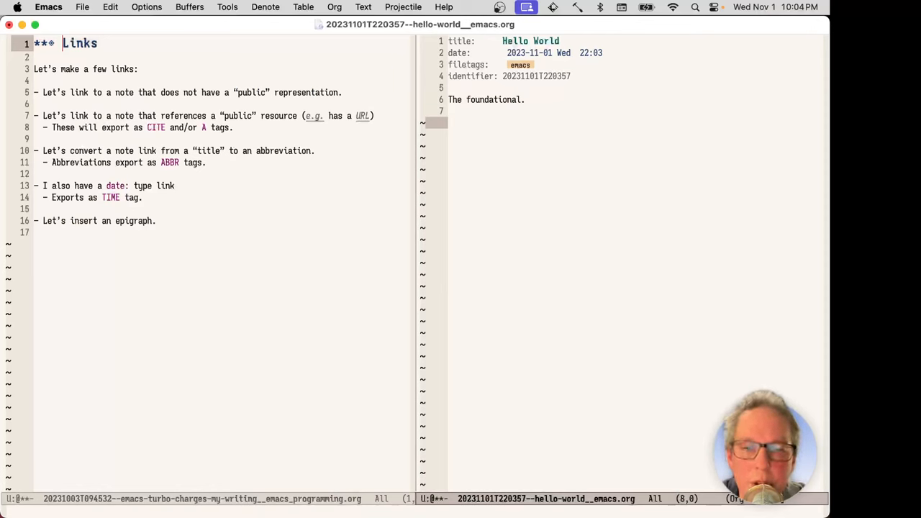
Insert a denote link to the Worlds without Number note by searching "world".
type("worlds without Number a RPG")
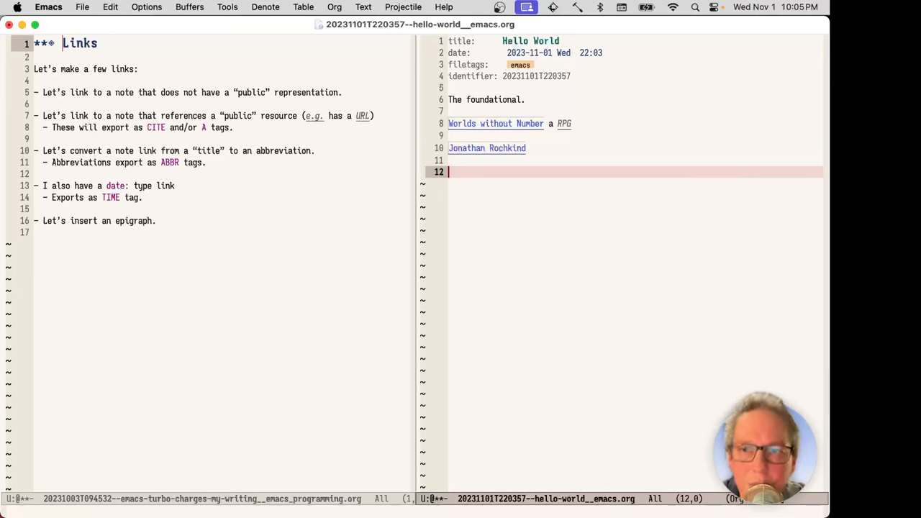
Write the date-link line "[[date:2023][2023]] or" followed by a date: link described "today".
type("[[da")
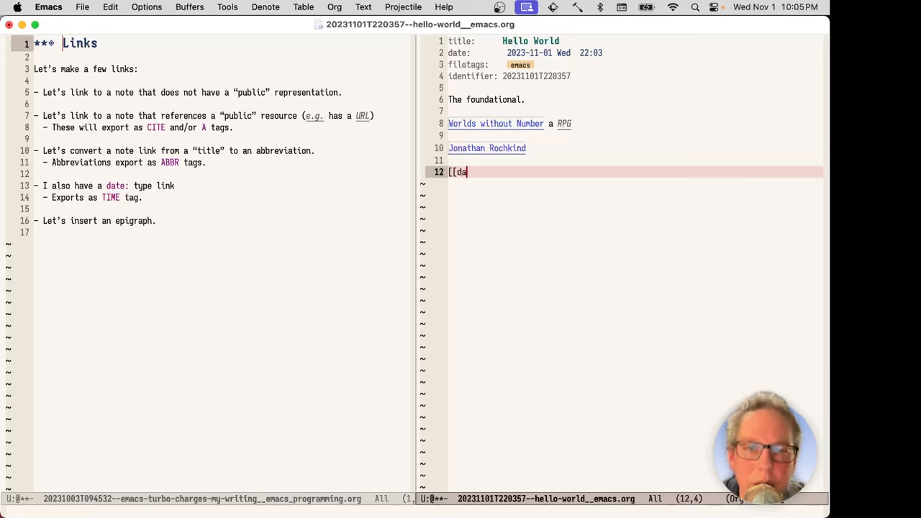
type("te:202")
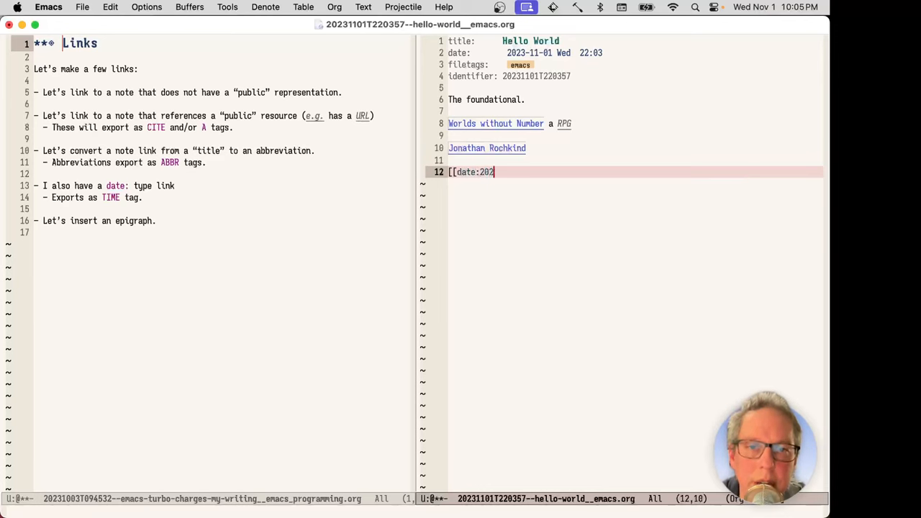
type("3][20")
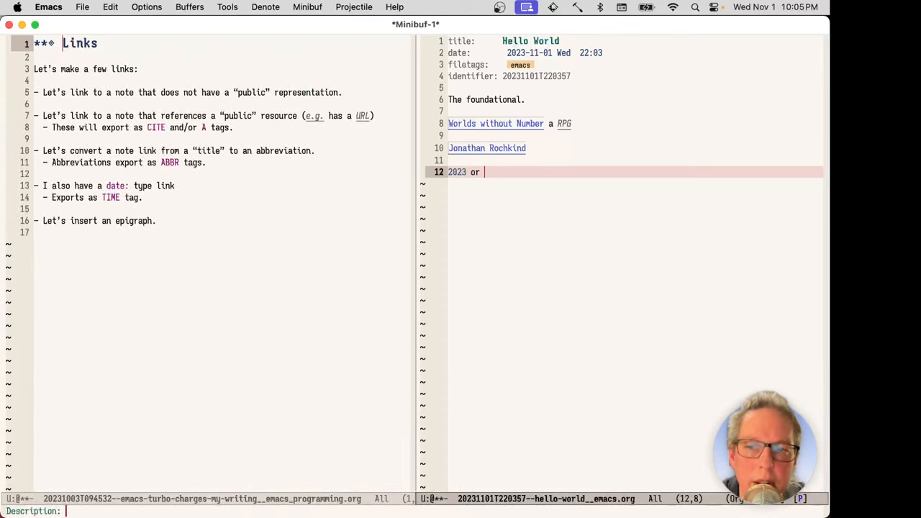
type("today")
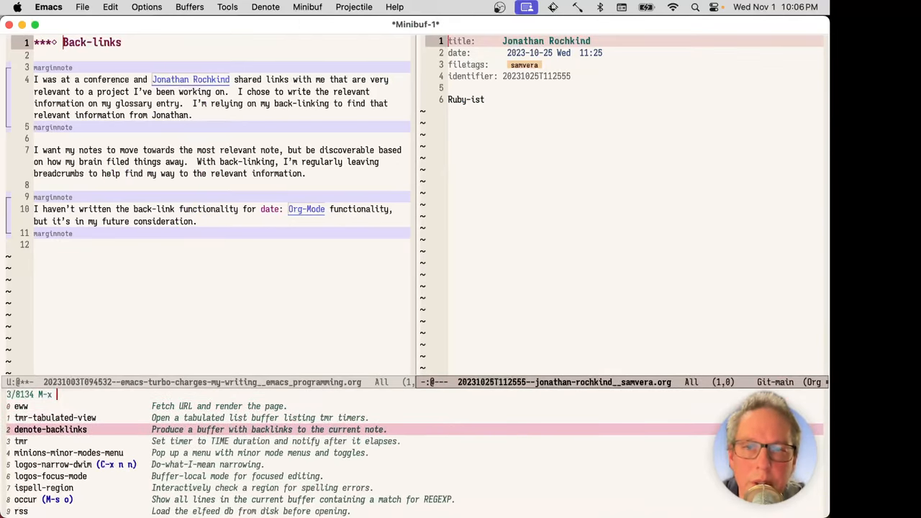
List the backlinks of the Jonathan Rochkind note with denote-backlinks.
left_click(51, 429)
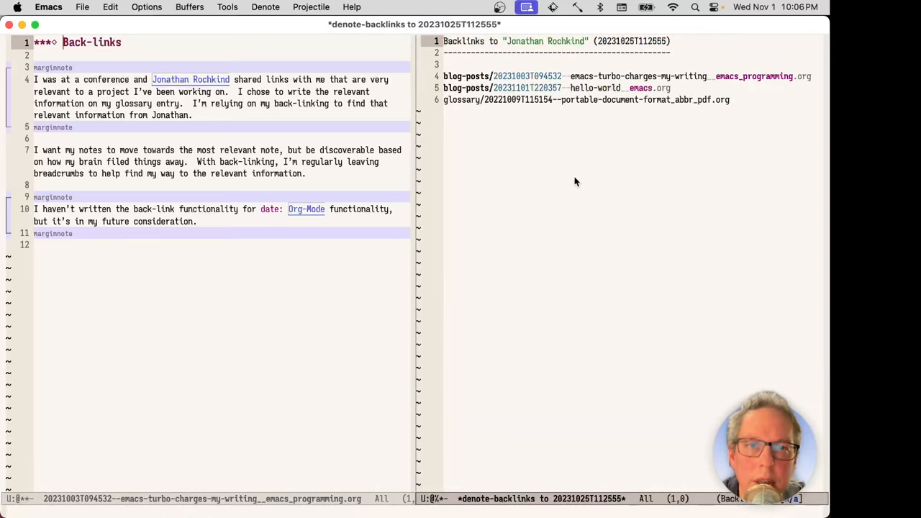
mouse_move(620, 133)
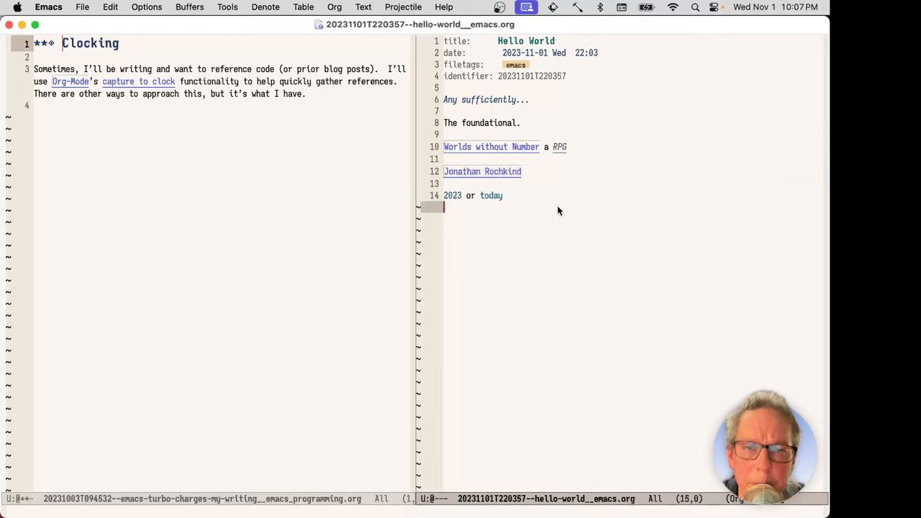
Quote the integration-test paragraph from the Capybara and Cypress article into Hello World via org-capture.
key("Return")
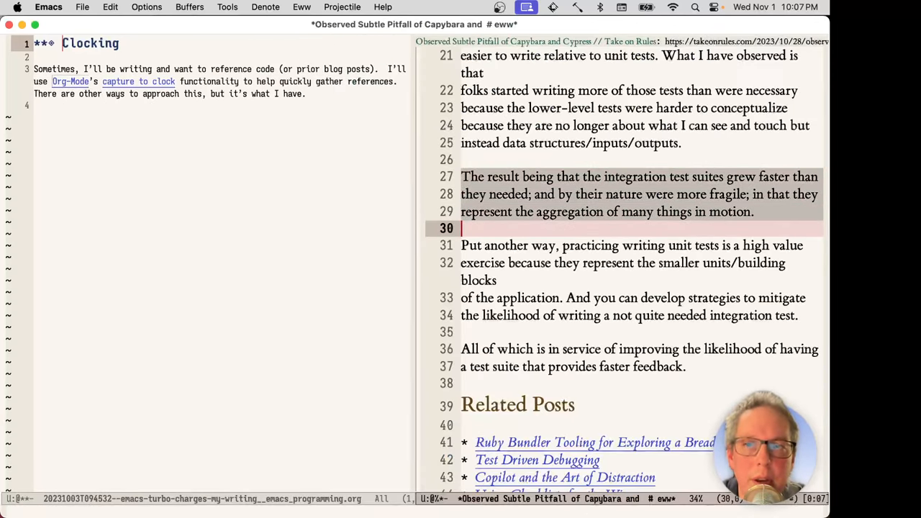
key("C-c c")
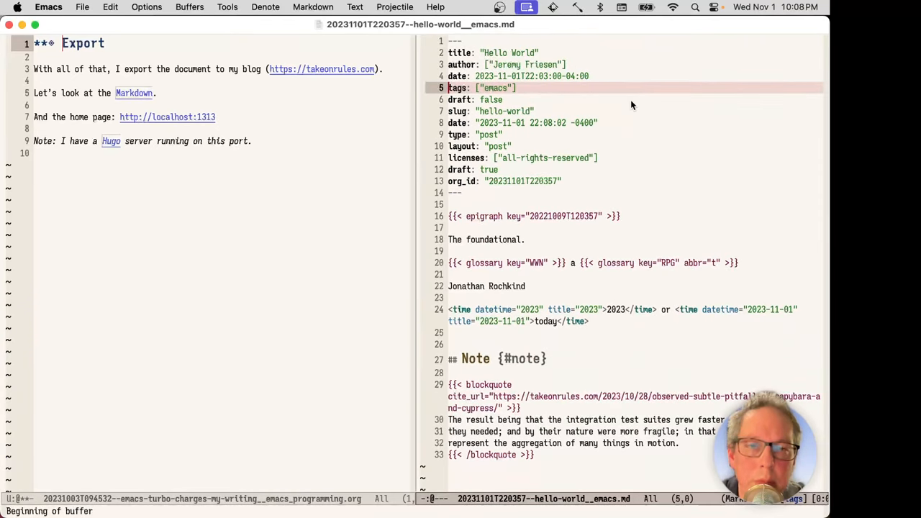
mouse_move(633, 234)
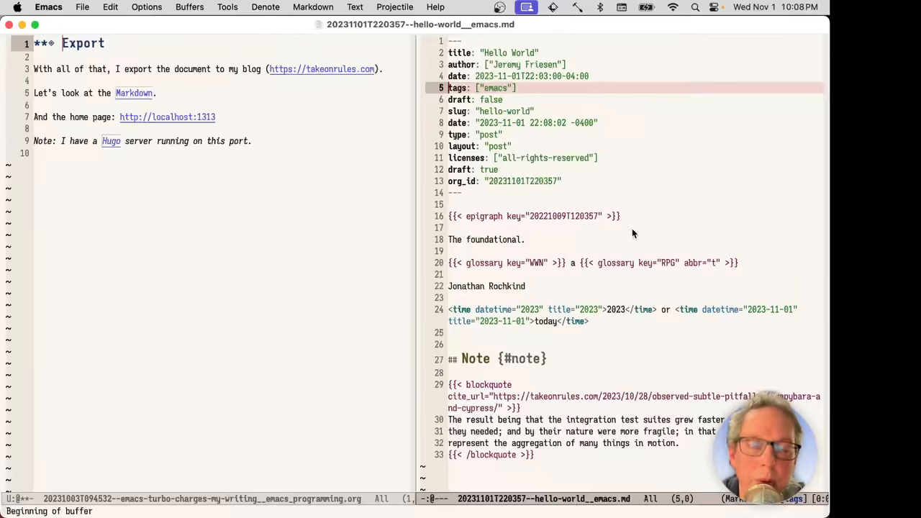
Switch from Emacs to the web browser after exporting Hello World to Hugo Markdown.
key("Cmd+Tab")
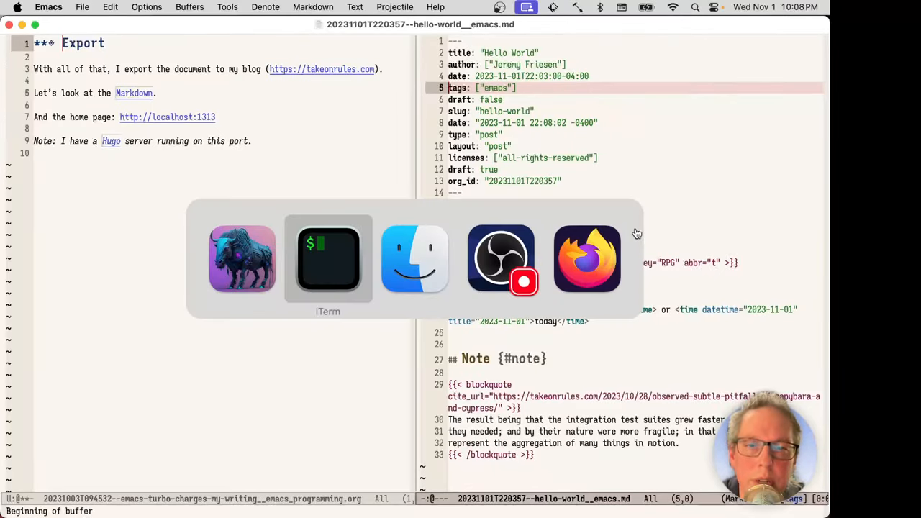
Visit localhost:1313 and open the rendered Hello World post.
left_click(587, 260)
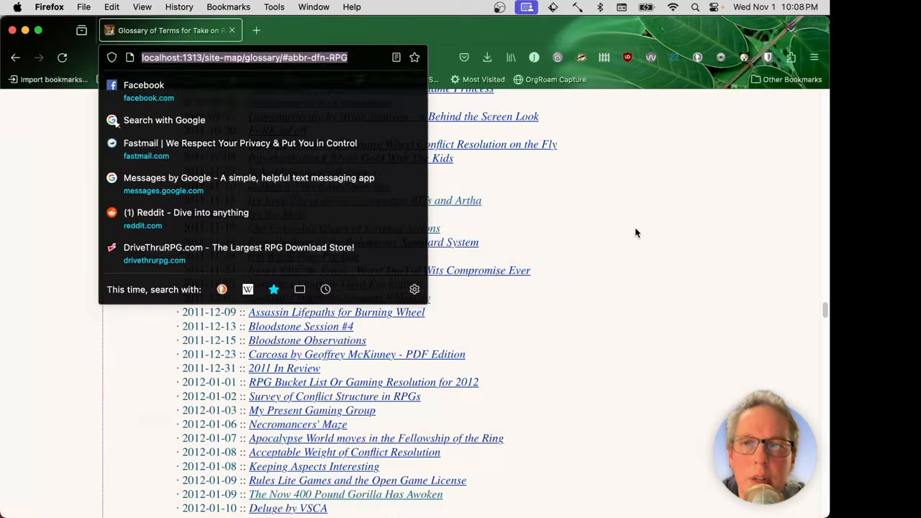
type("localhost:3000")
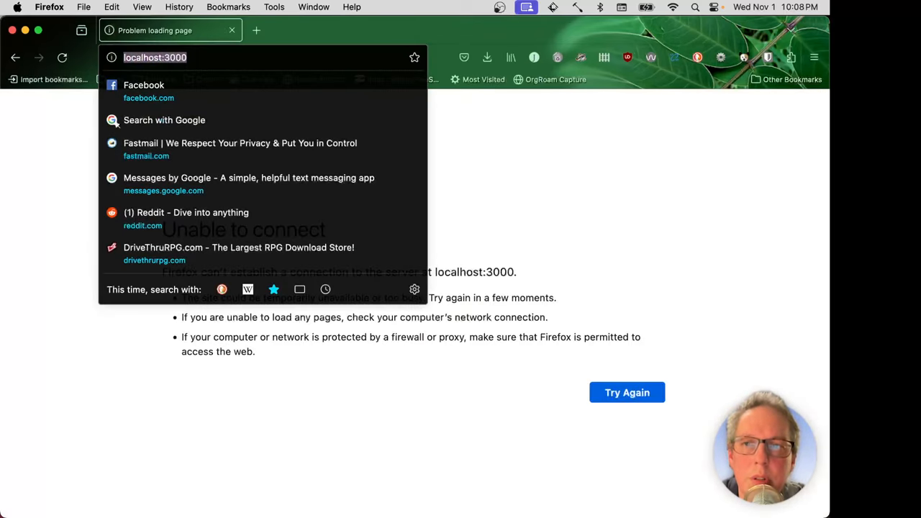
type("localhost:1313")
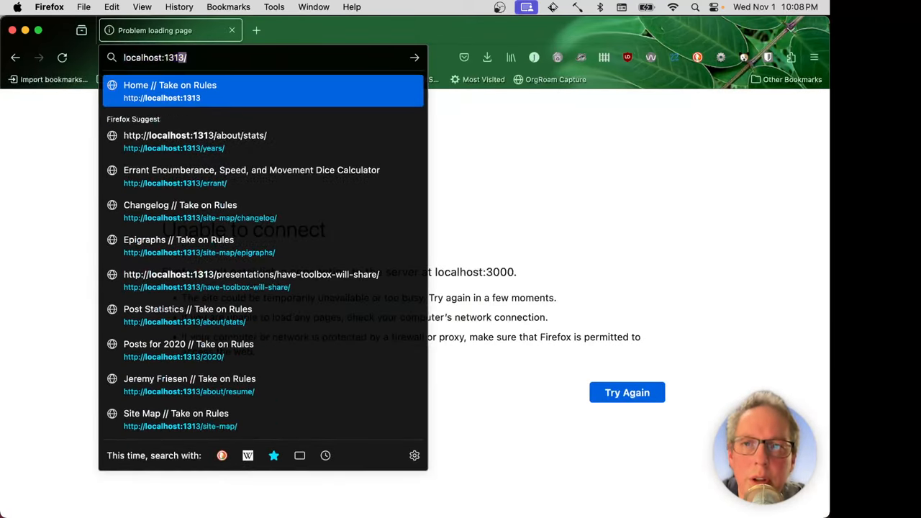
left_click(170, 85)
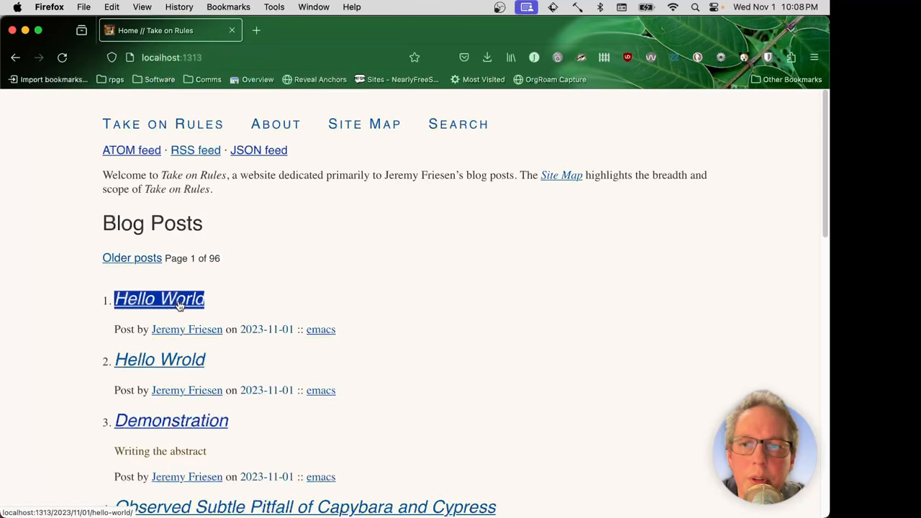
left_click(158, 300)
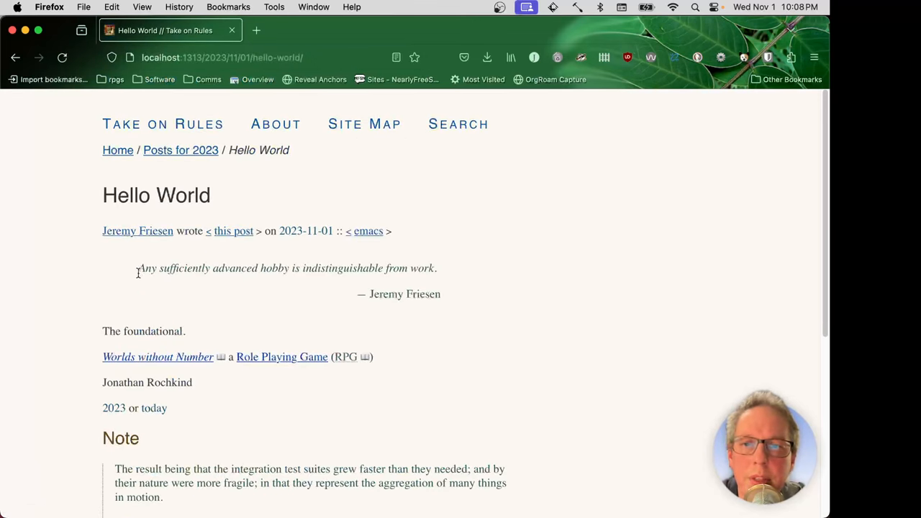
mouse_move(397, 340)
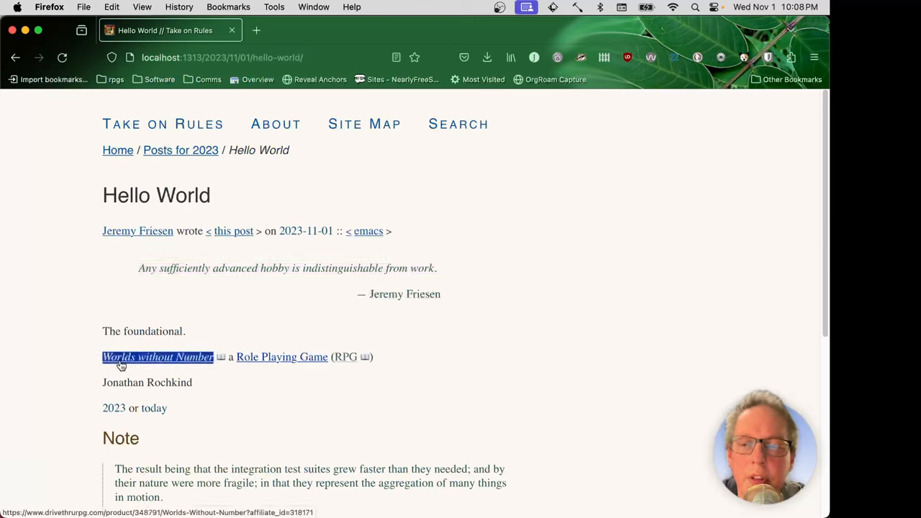
mouse_move(267, 366)
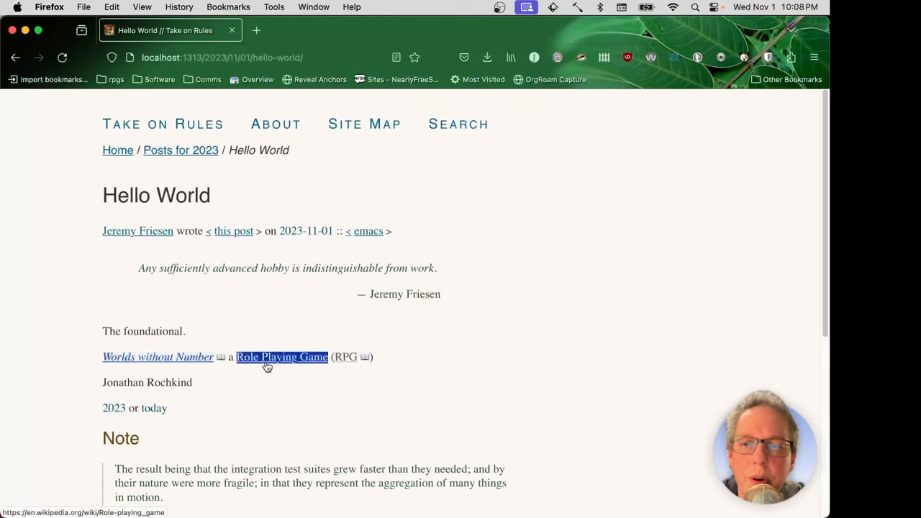
mouse_move(366, 377)
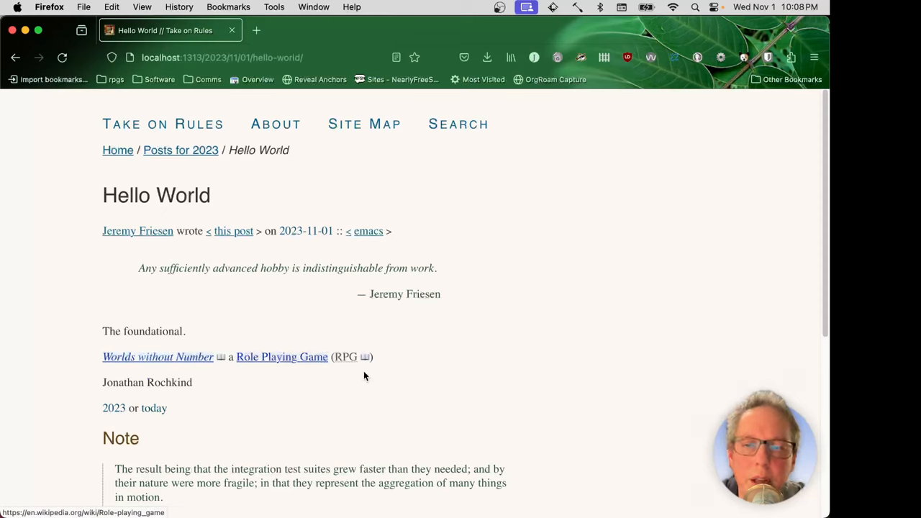
Inspect the Role Playing Game link and scroll down to the Note blockquote.
double_click(282, 357)
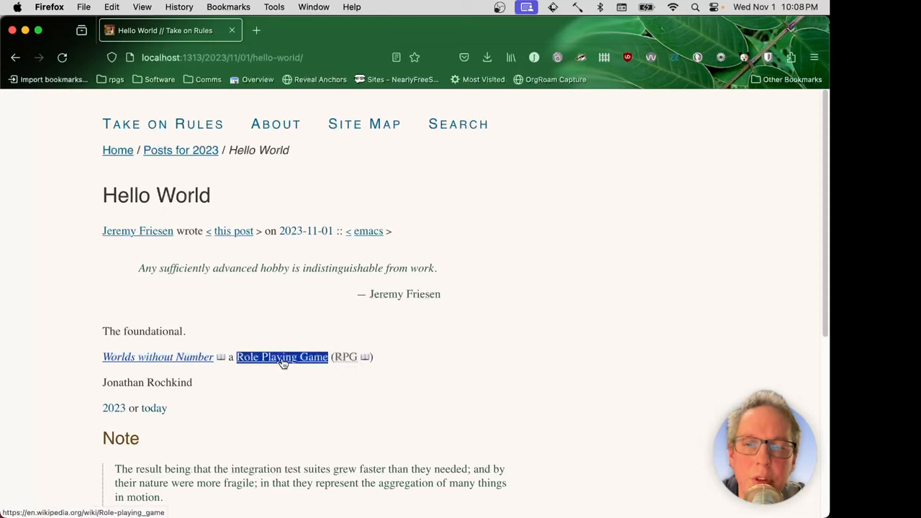
mouse_move(290, 370)
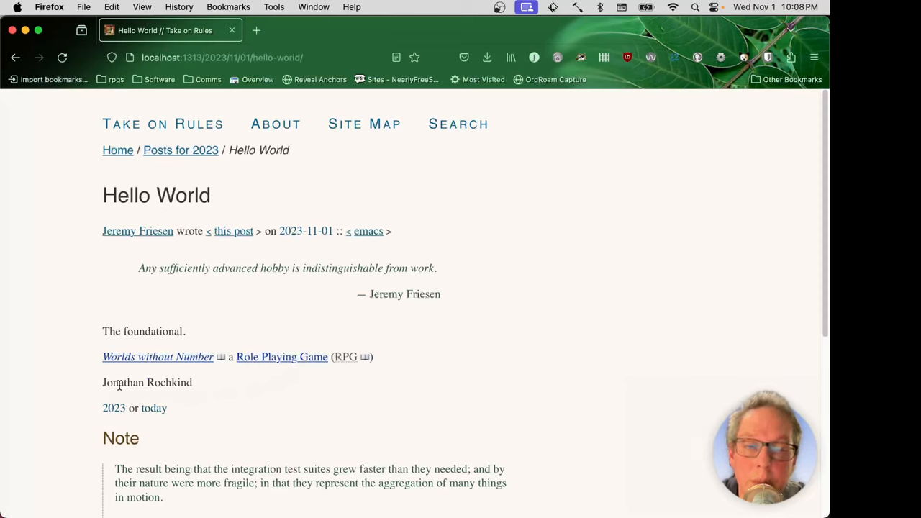
mouse_move(114, 409)
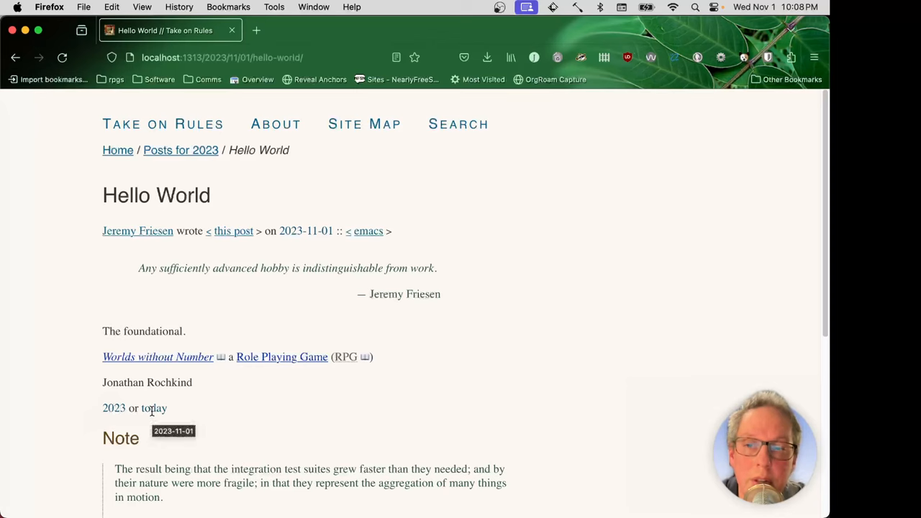
scroll("down", 3)
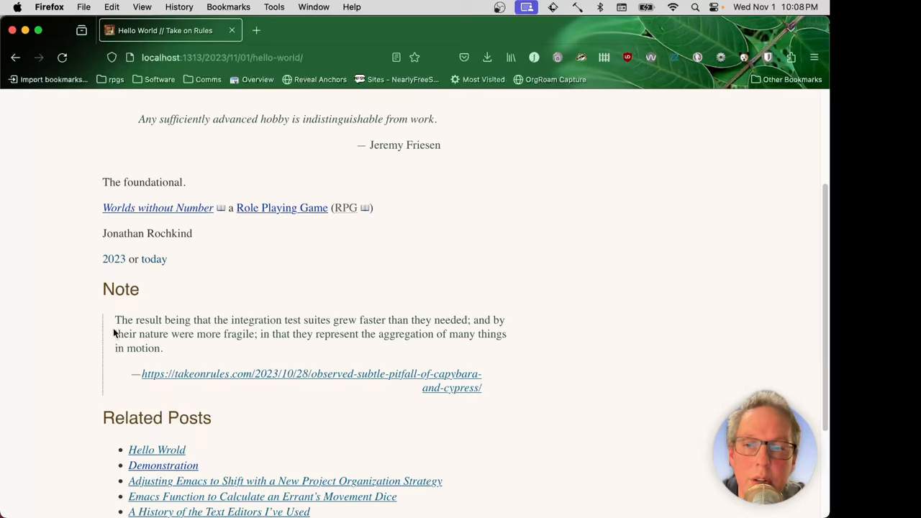
mouse_move(537, 413)
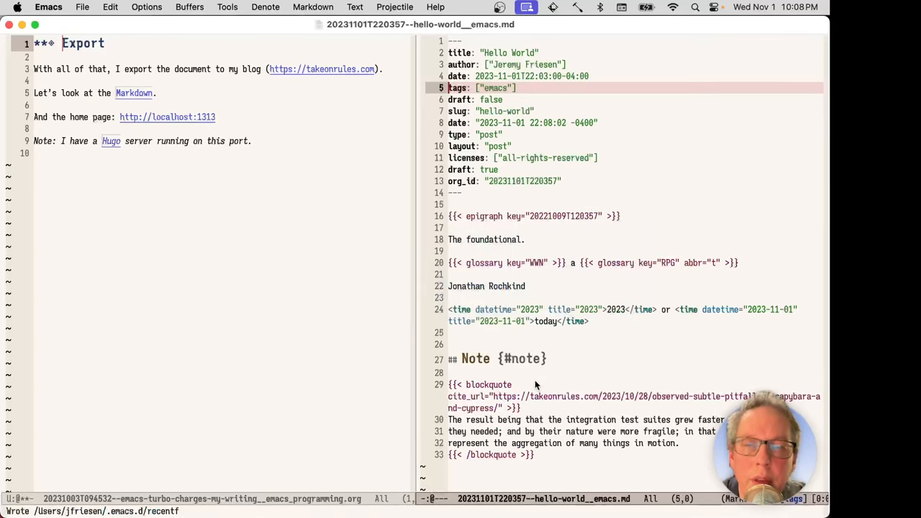
mouse_move(417, 299)
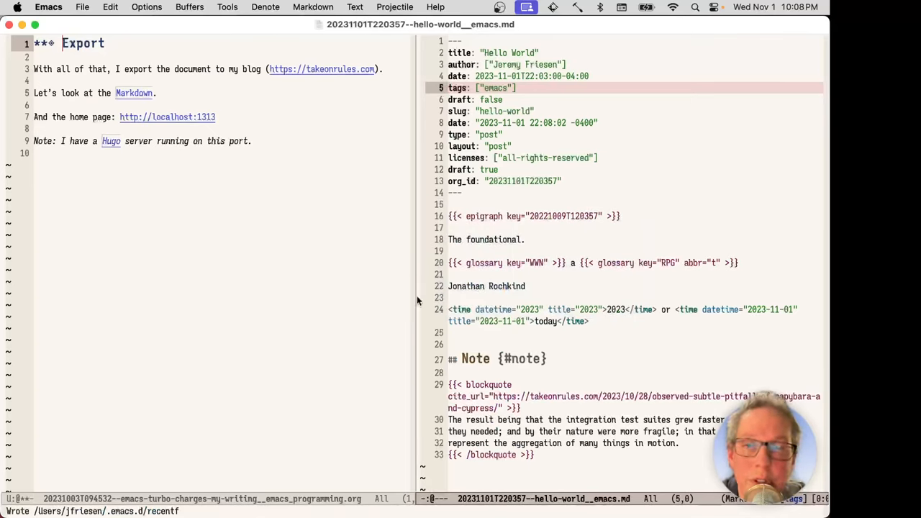